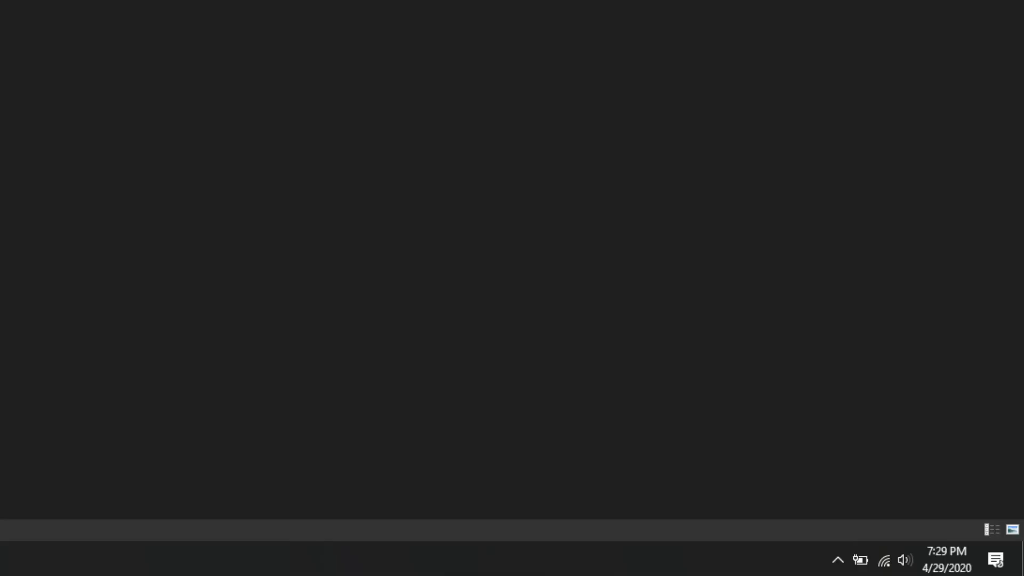
Step: Expand the watch's open SM-R820 network in the taskbar wi-fi list to show Connect
click(883, 560)
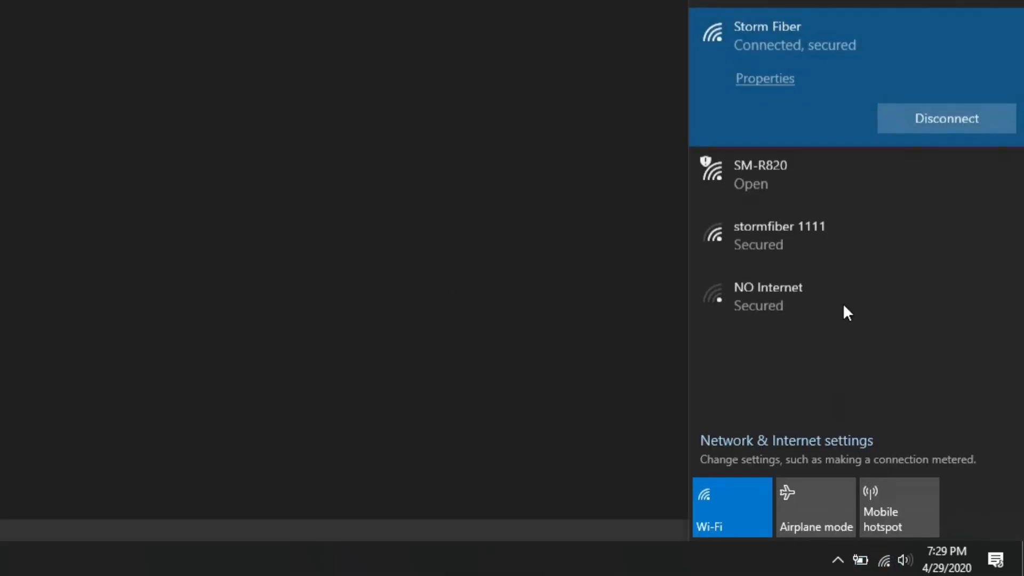
click(760, 174)
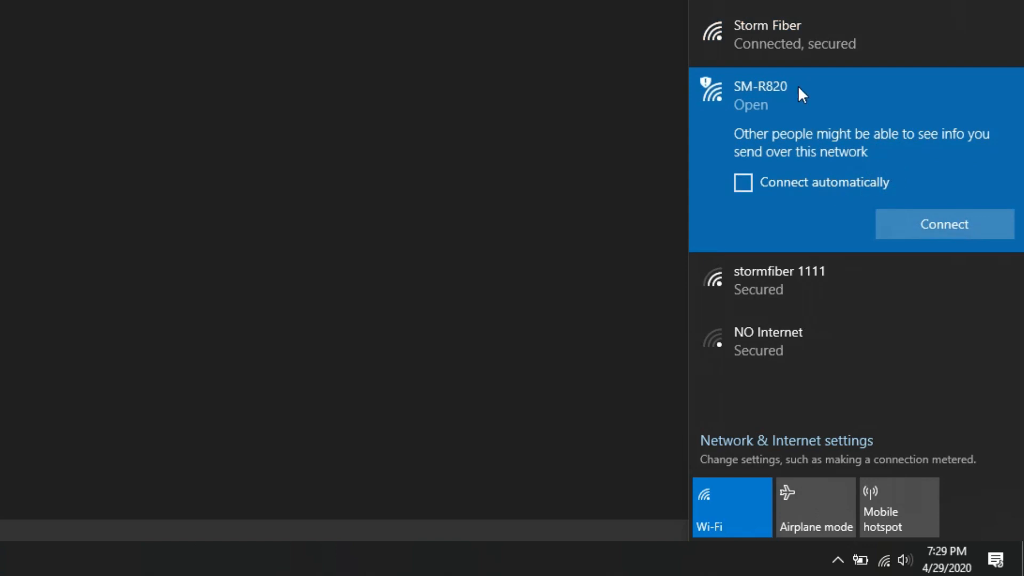
mouse_move(780, 42)
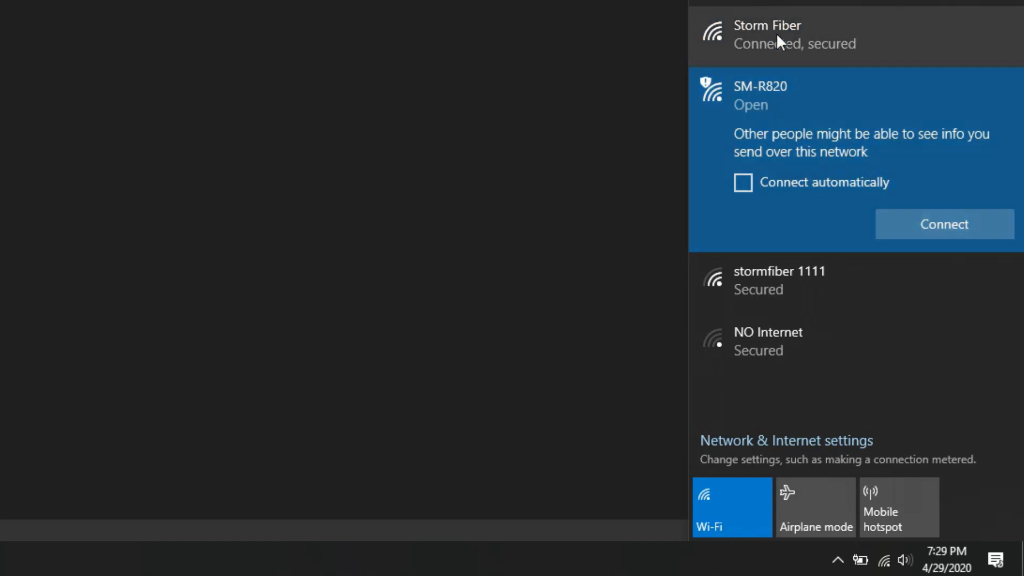
click(943, 224)
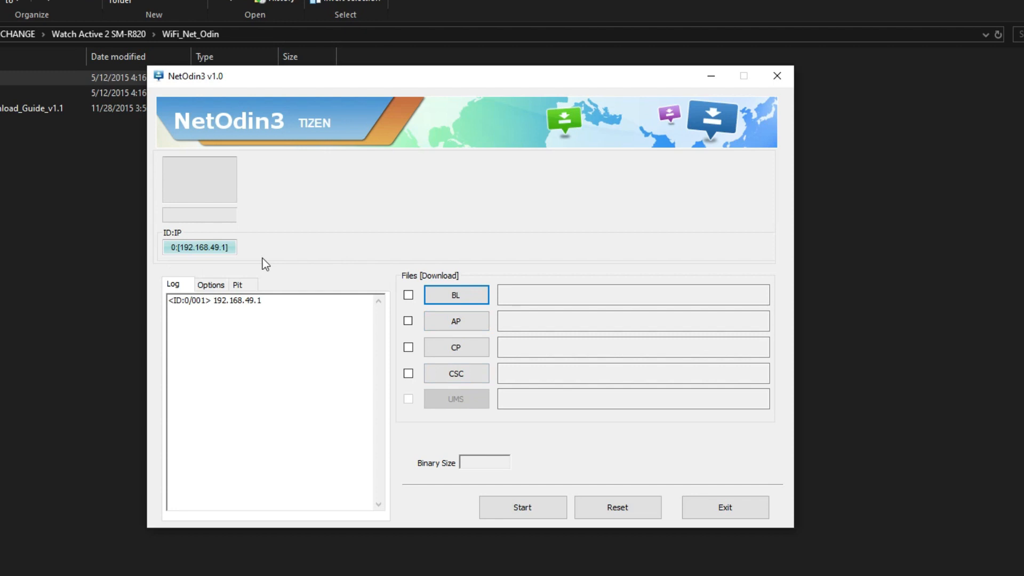
mouse_move(488, 384)
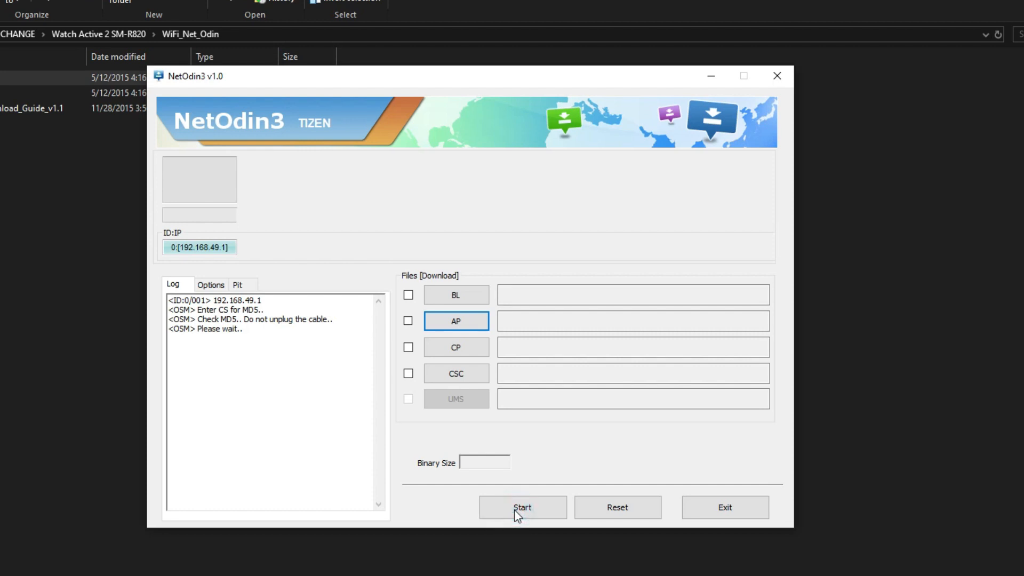
Step: Start flashing the loaded AP file to the watch at 192.168.49.1
click(521, 508)
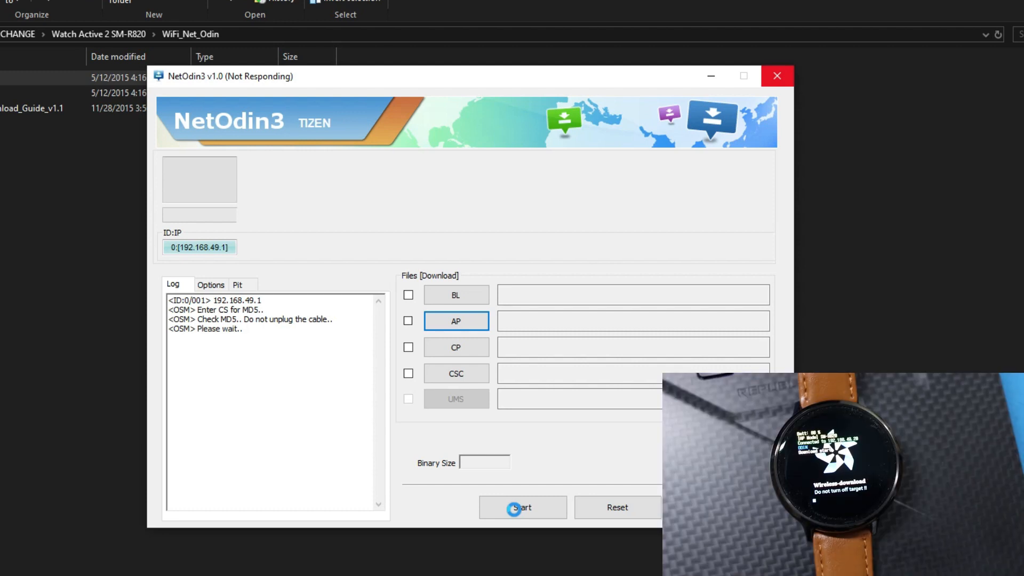
Step: Let the COMBINATION-FT40_R820XXU1ASI2 download run until NetOdin3 reports PASS in 07:53
click(523, 508)
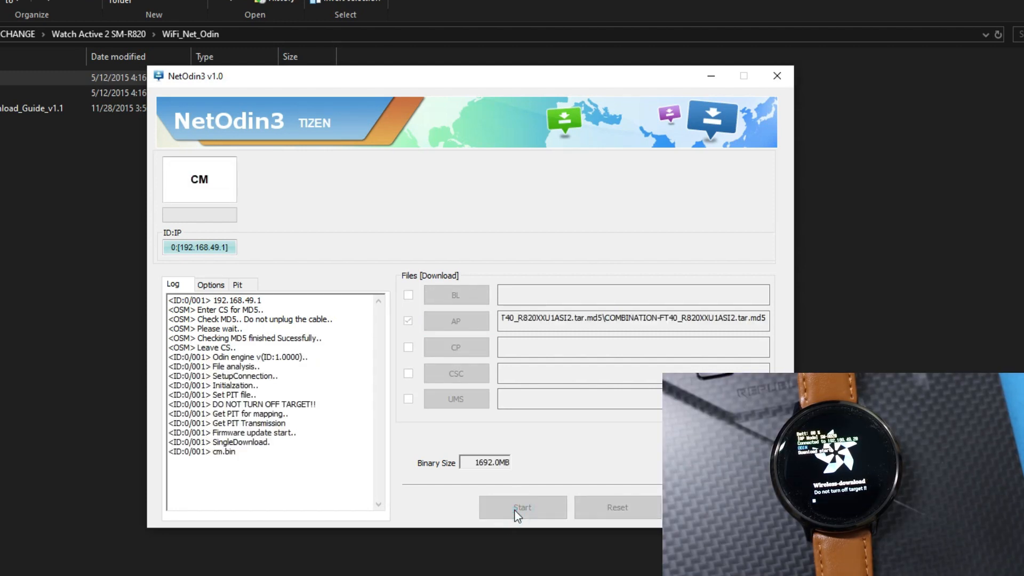
click(522, 508)
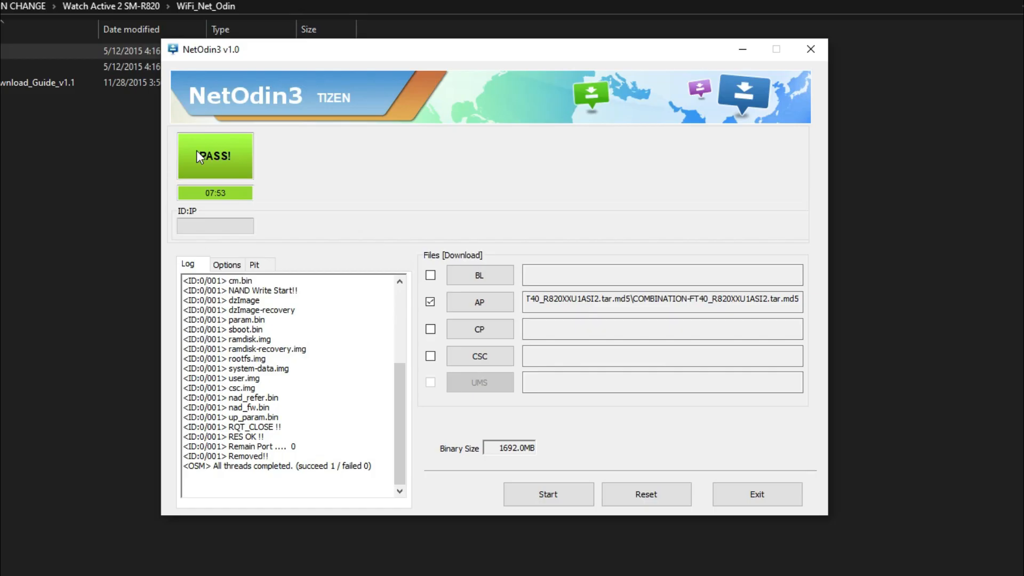
Step: Leave the finished flash for the SDBstarterKidv1 folder of sdb 2.2.60 archives
right_click(663, 102)
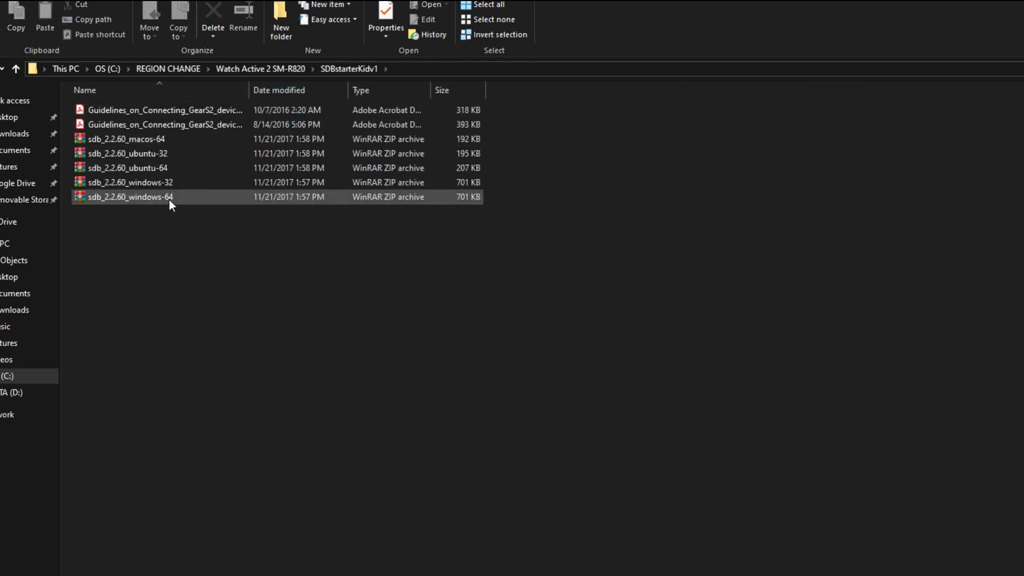
Step: Extract sdb_2.2.60_windows-64 to its own folder and browse into data\tools with sdb and sdb-run
right_click(129, 197)
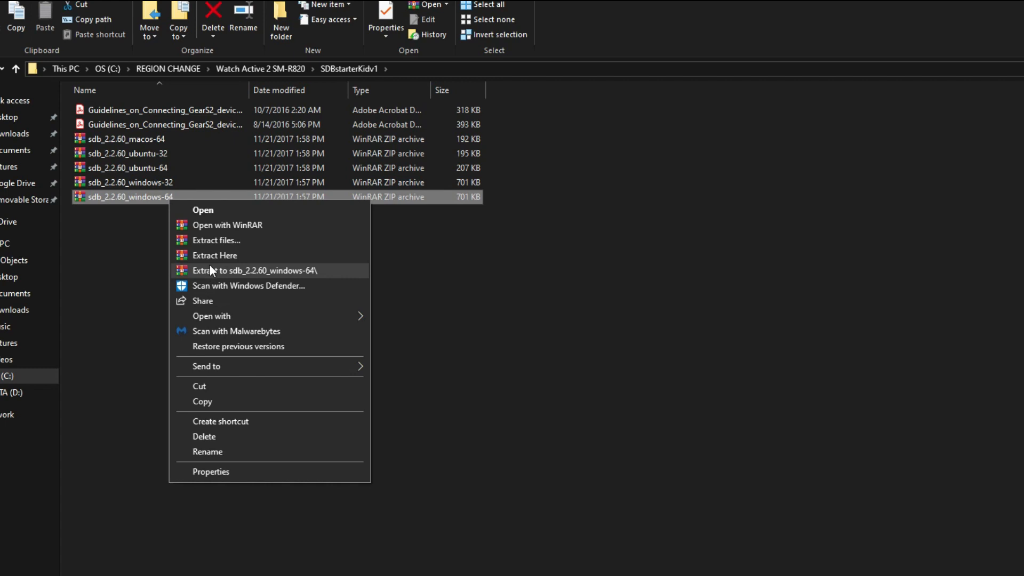
click(255, 269)
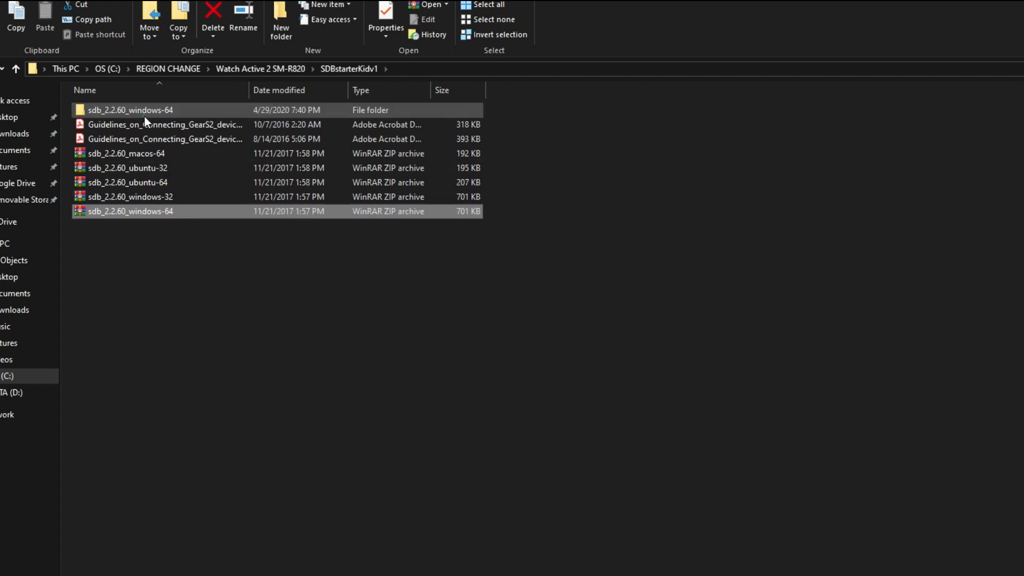
double_click(131, 110)
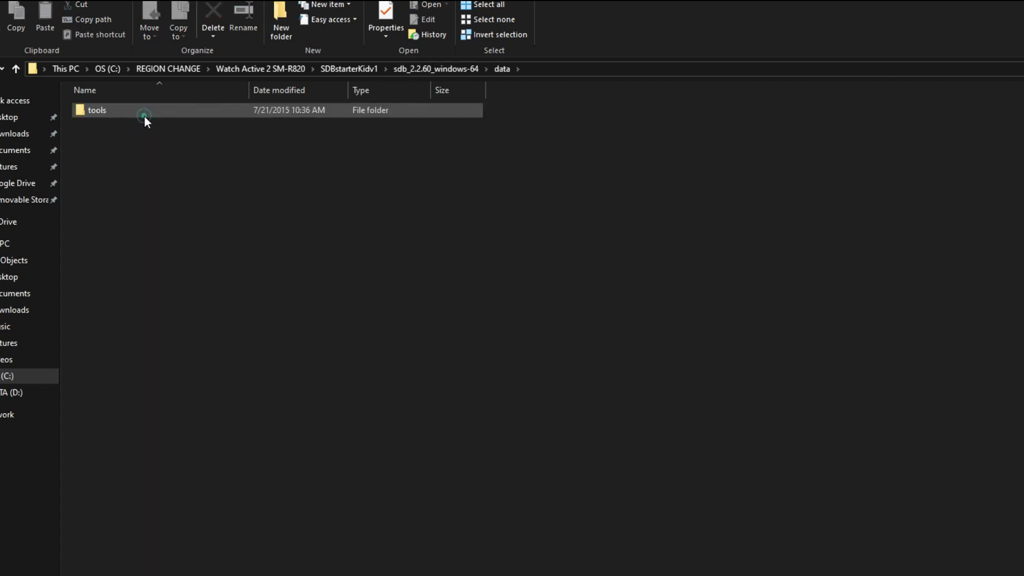
double_click(97, 110)
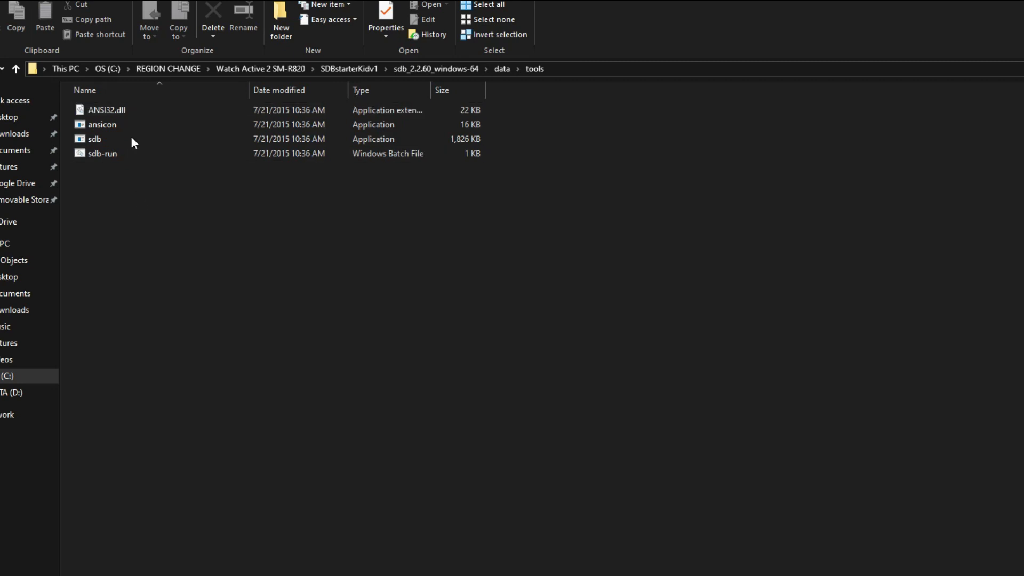
mouse_move(138, 185)
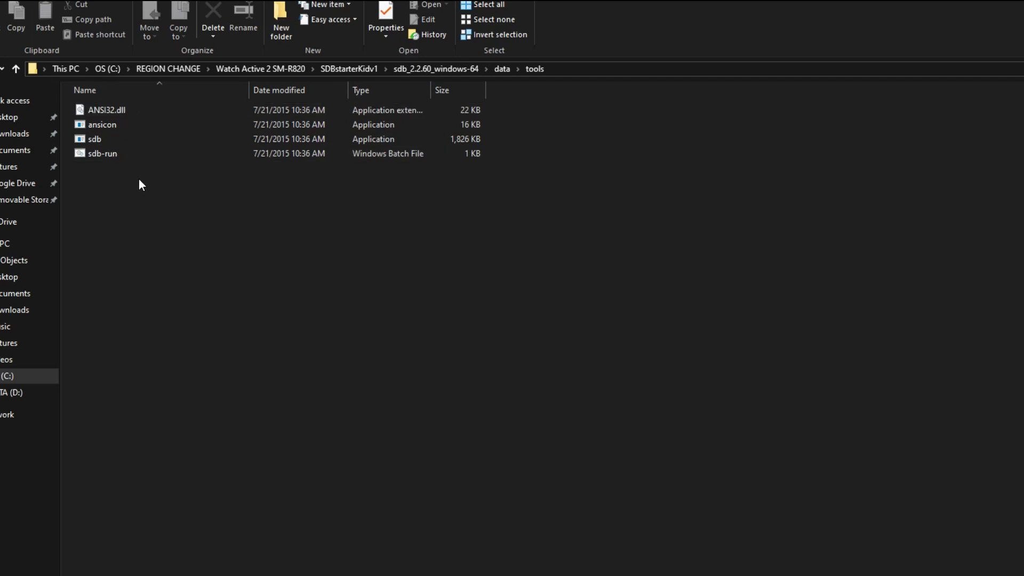
mouse_move(200, 212)
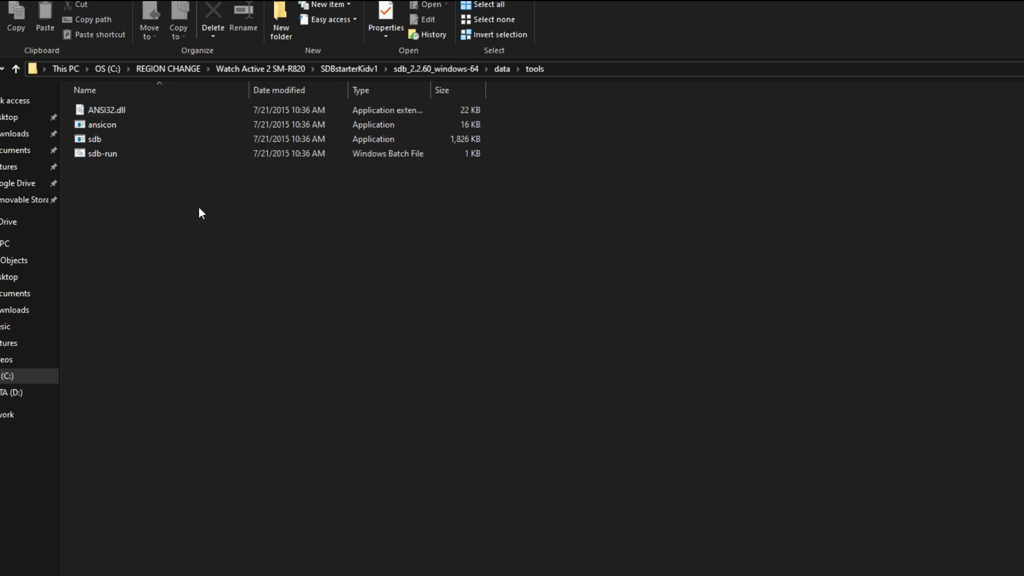
mouse_move(239, 230)
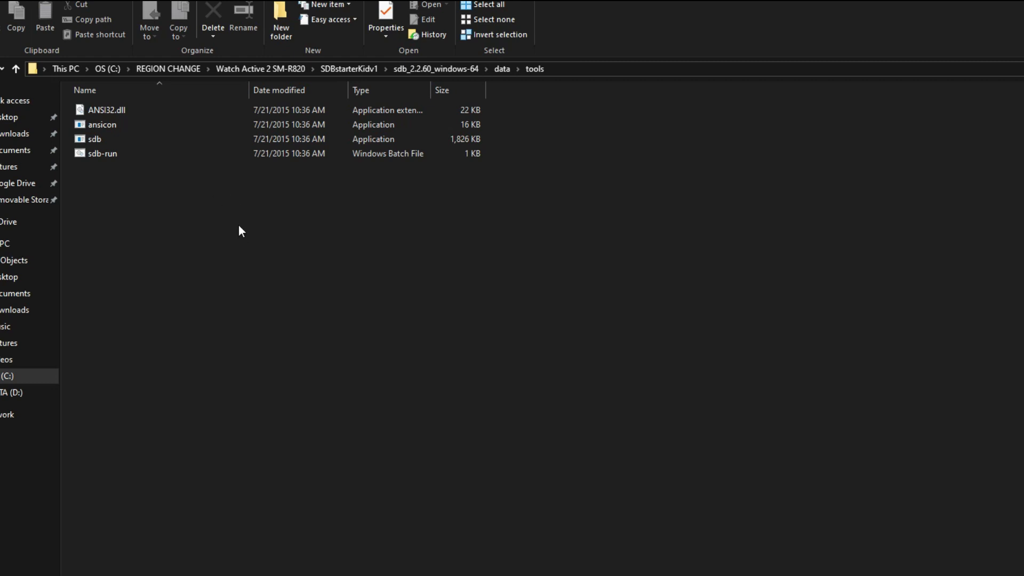